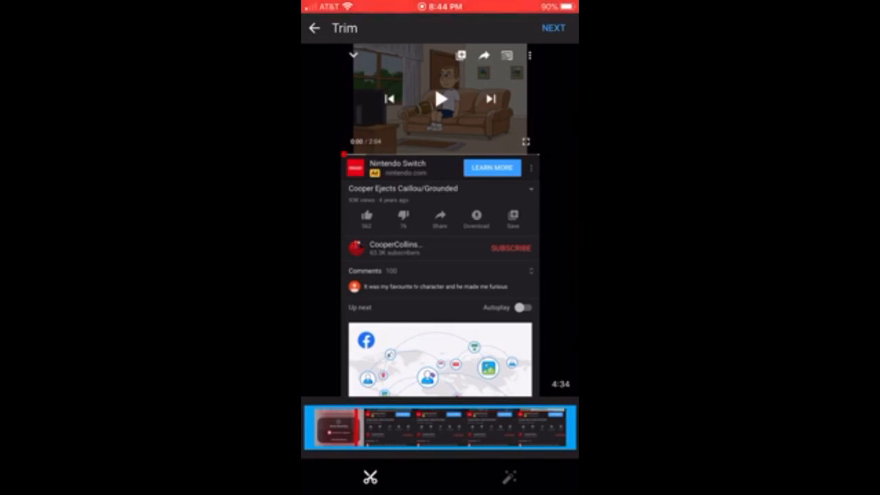
- Play the preview from the living-room scene, pausing and resuming until the house exterior appears
left_click(440, 99)
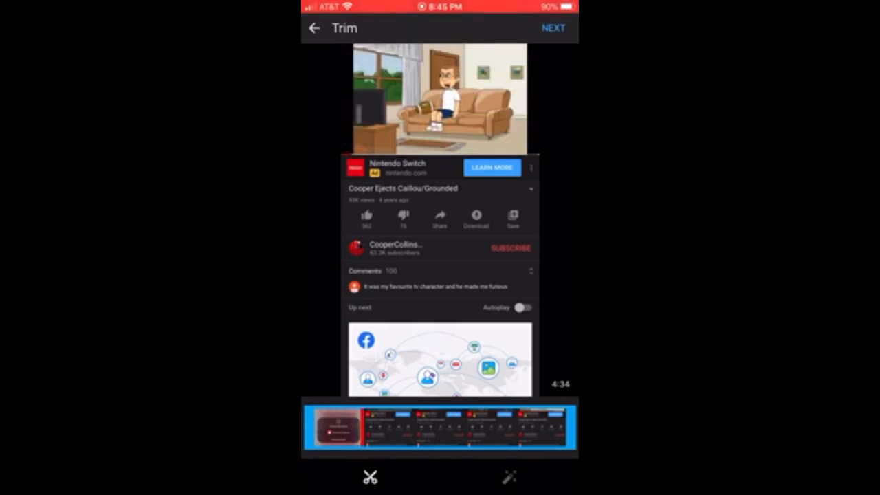
left_click(440, 98)
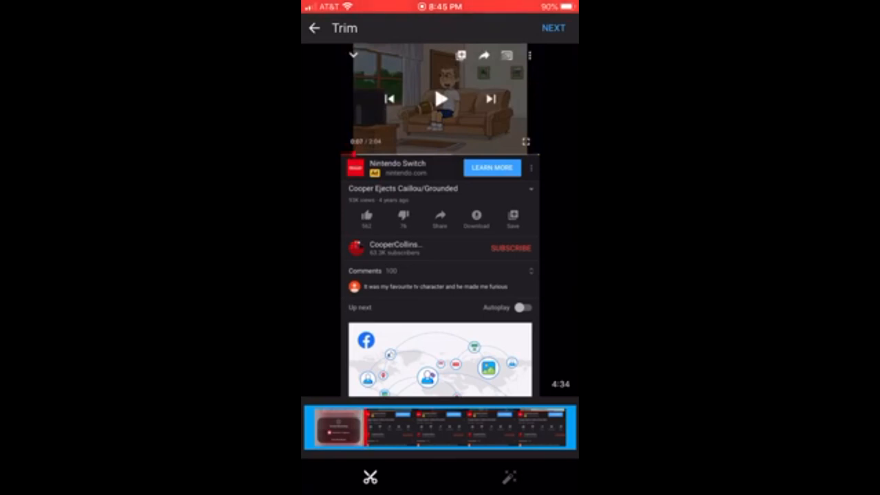
left_click(440, 99)
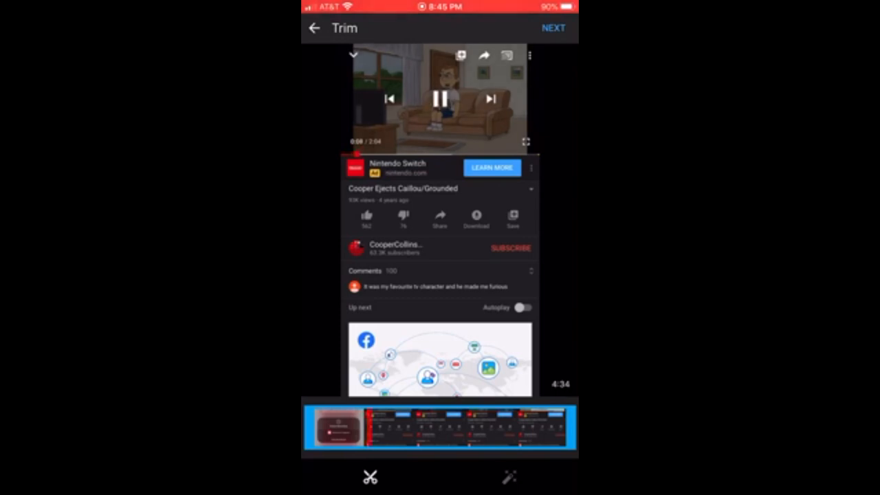
left_click(440, 99)
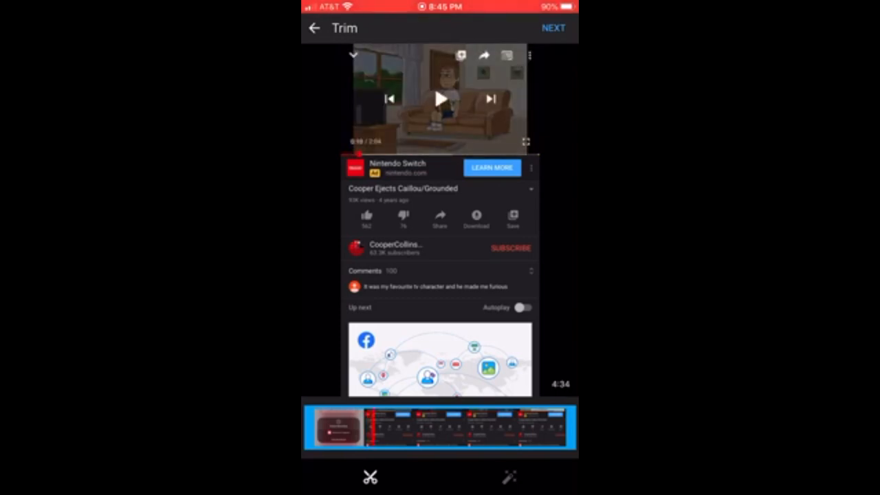
left_click(440, 99)
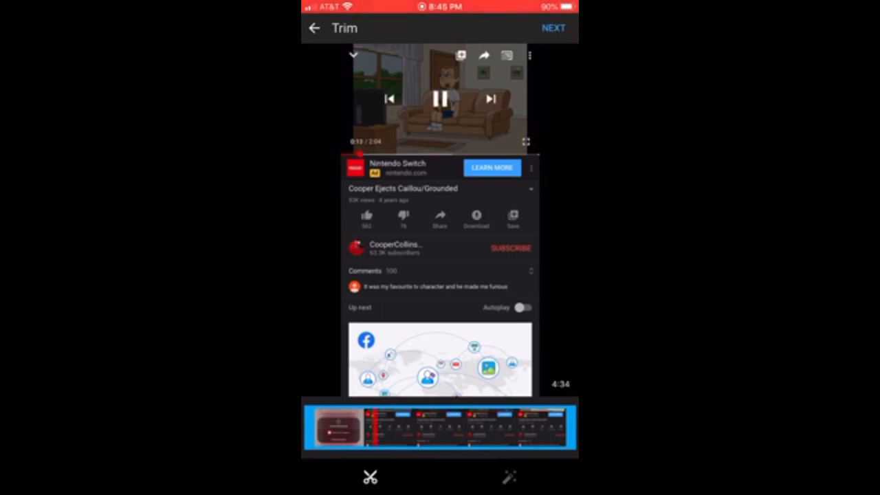
left_click(440, 99)
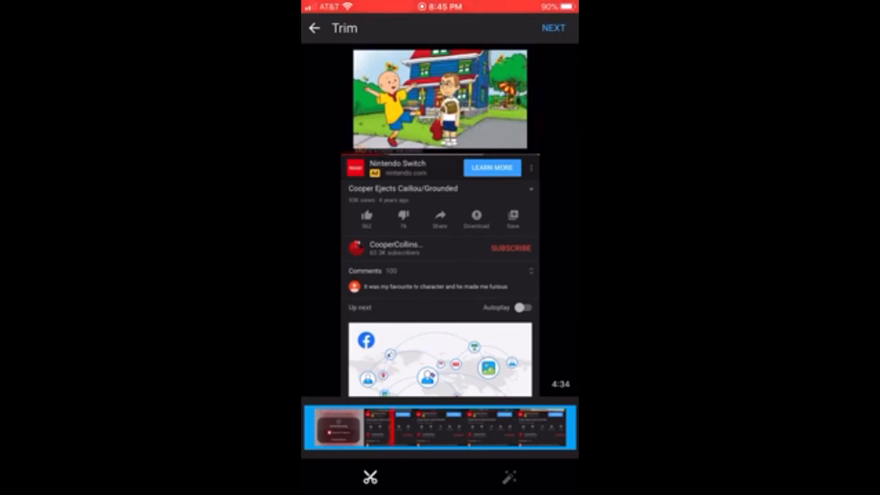
- Pause and resume the preview several times through the house scene, then continue playback
left_click(440, 99)
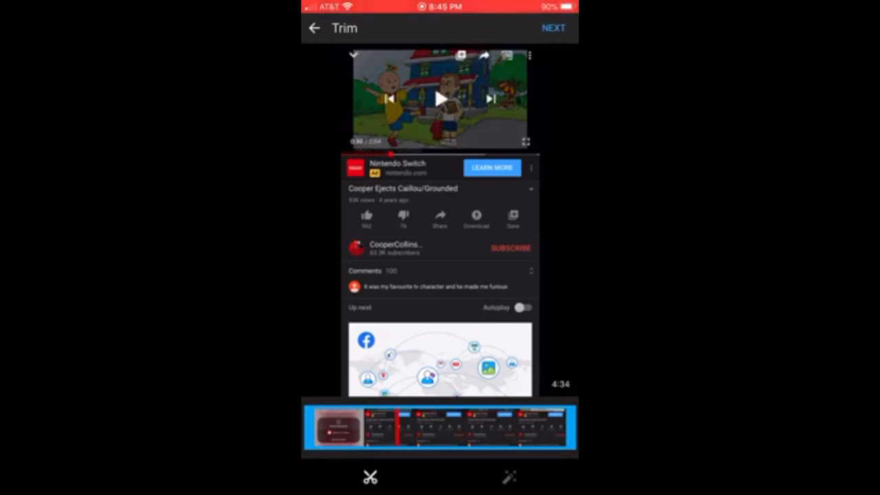
left_click(439, 99)
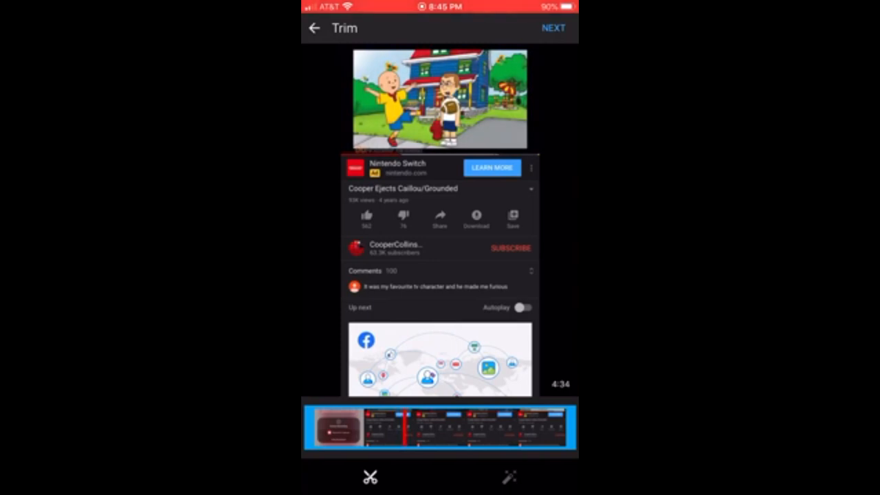
left_click(440, 99)
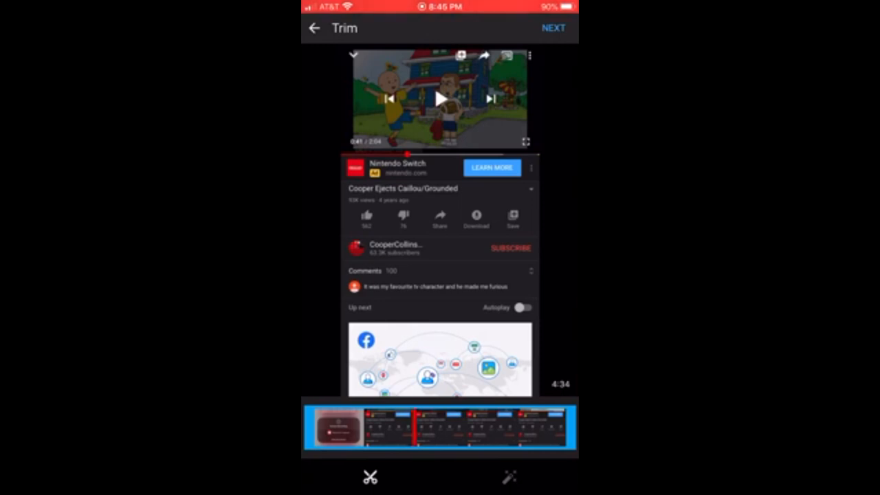
left_click(440, 99)
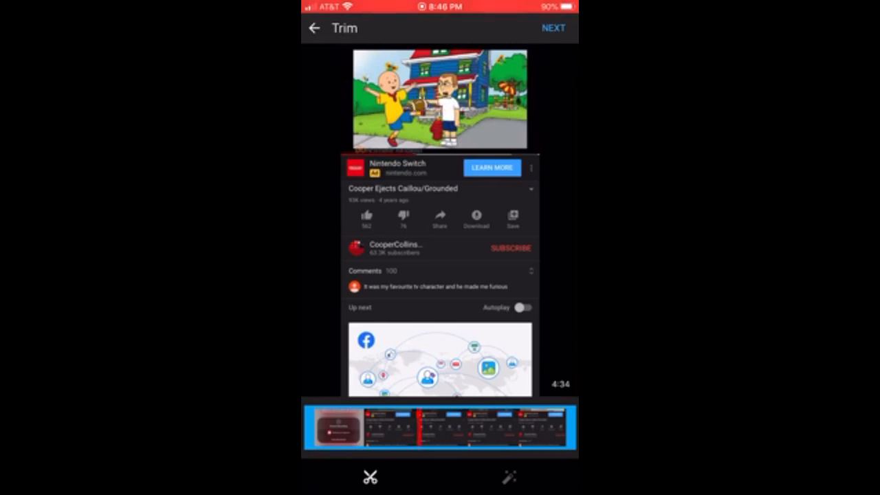
left_click(440, 99)
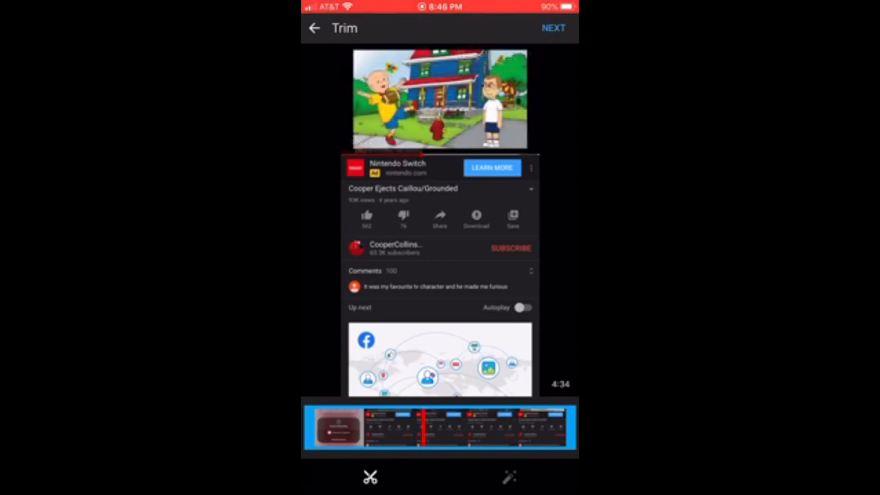
left_click(440, 99)
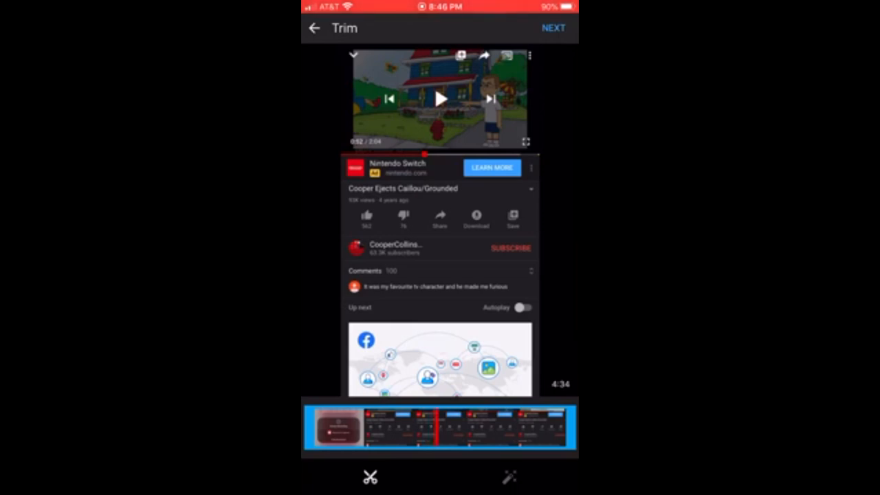
left_click(440, 99)
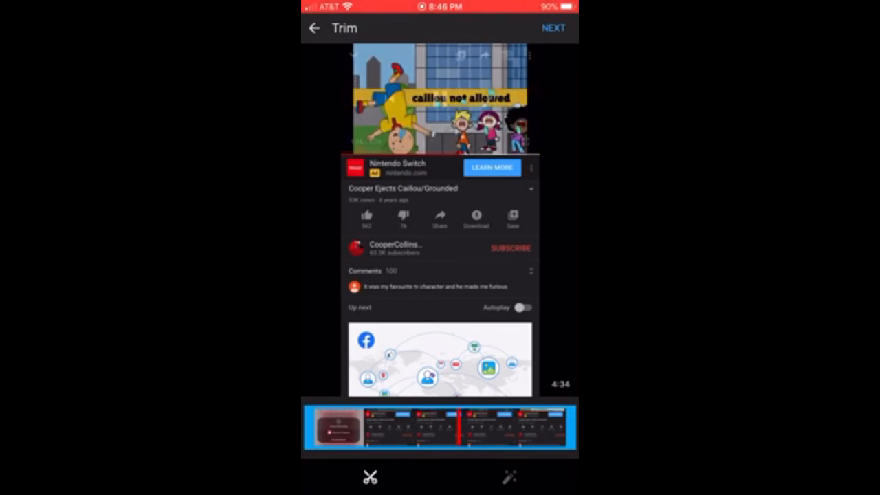
- Resume the preview, pause it in the 'not allowed' scene, then play on to the living room
left_click(439, 99)
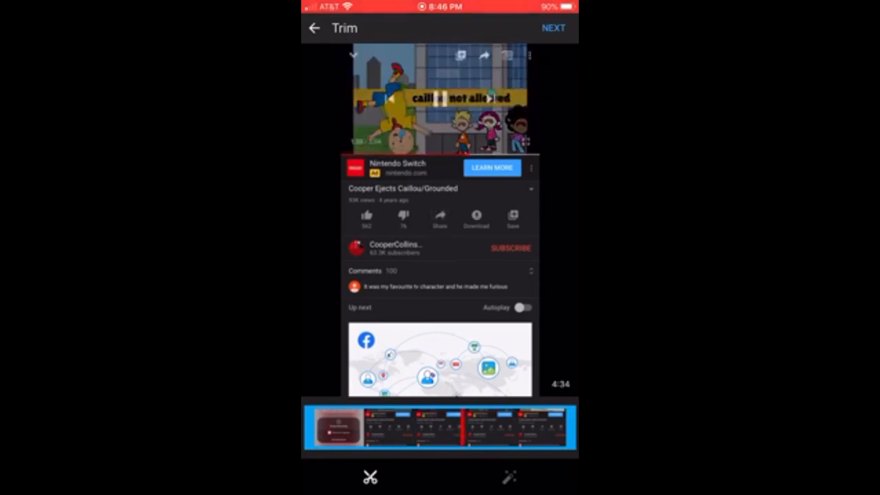
left_click(440, 99)
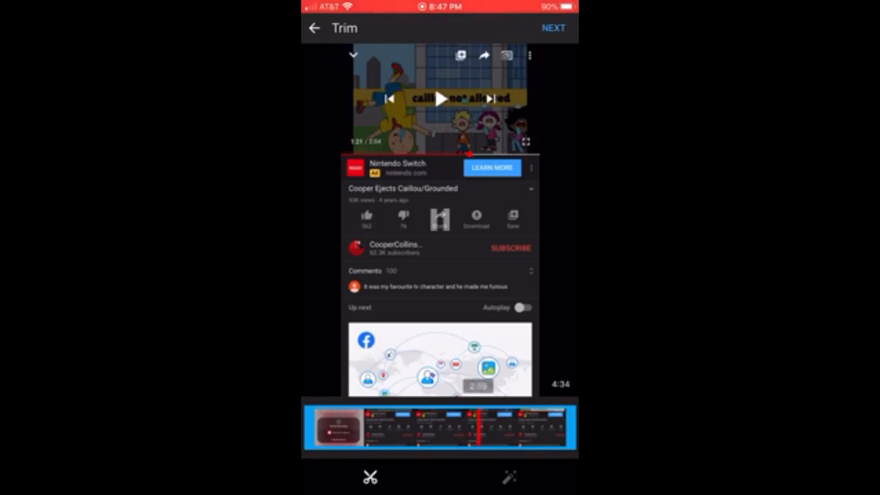
left_click(440, 99)
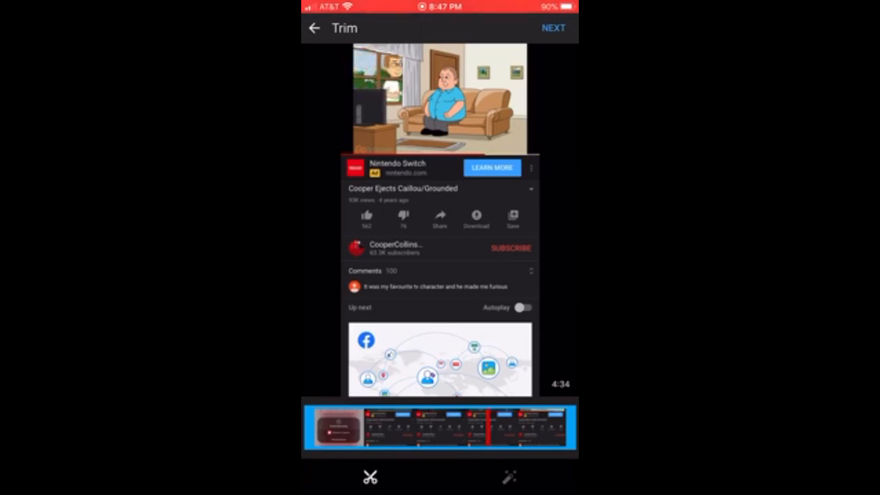
- Pause and restart the later living-room scene, then play again near the clip's end
left_click(440, 99)
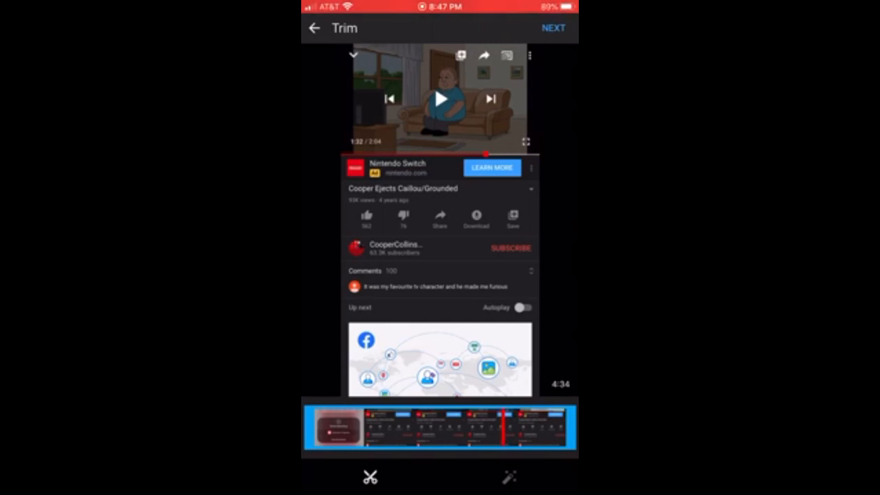
left_click(439, 99)
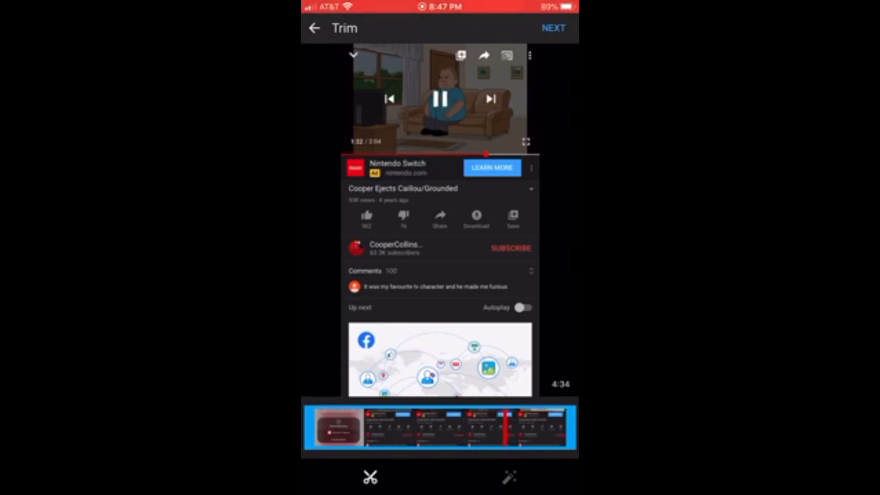
left_click(440, 99)
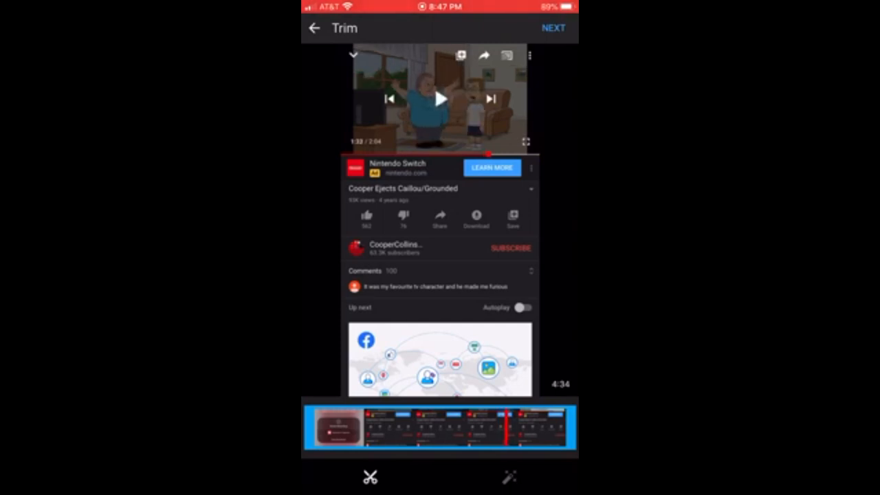
left_click(440, 99)
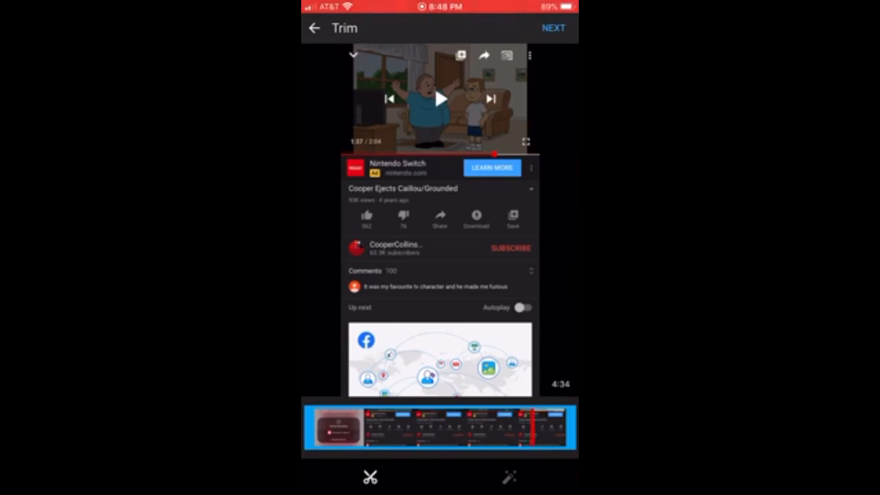
left_click(439, 99)
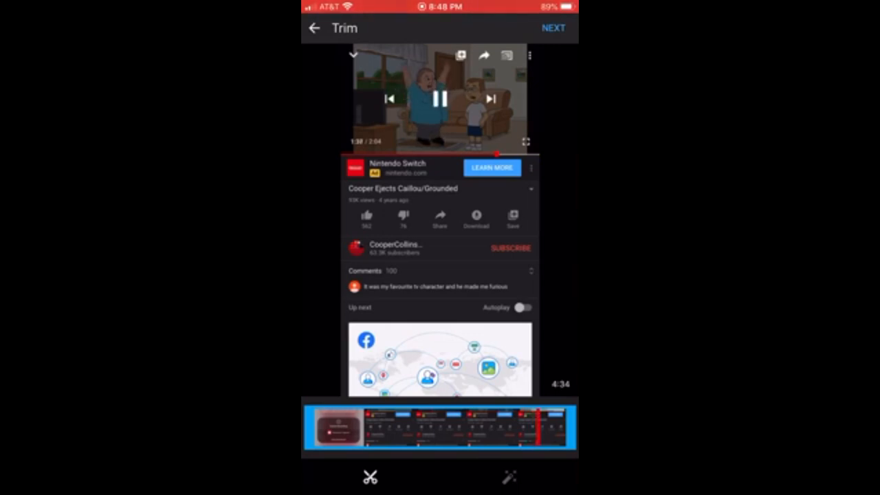